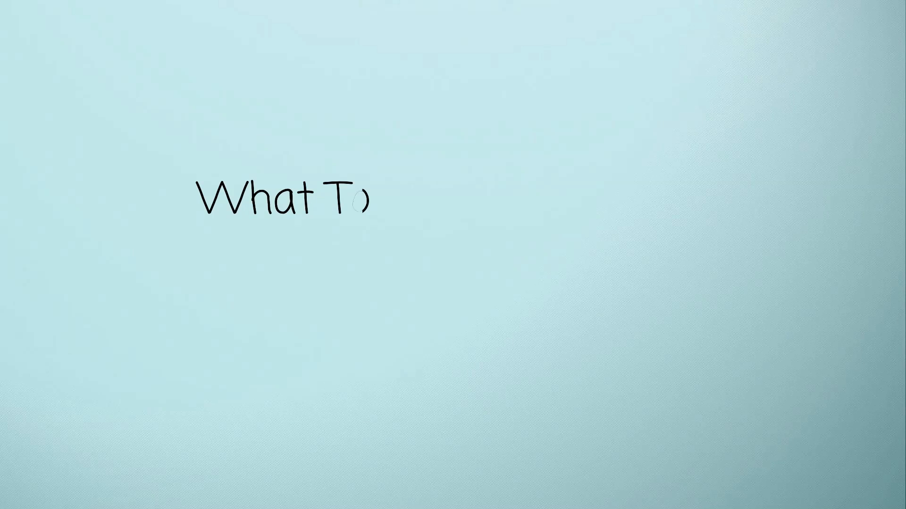
type("Do If Your Mother is A Narcissist, How")
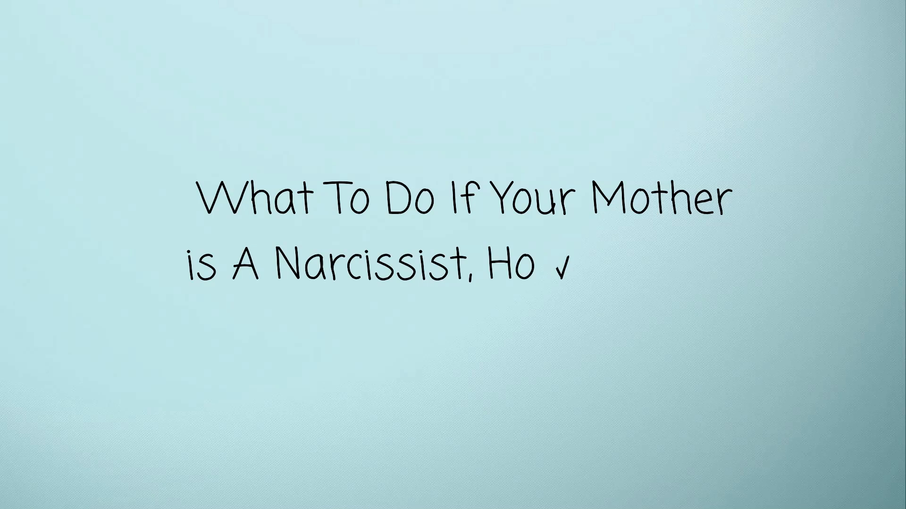